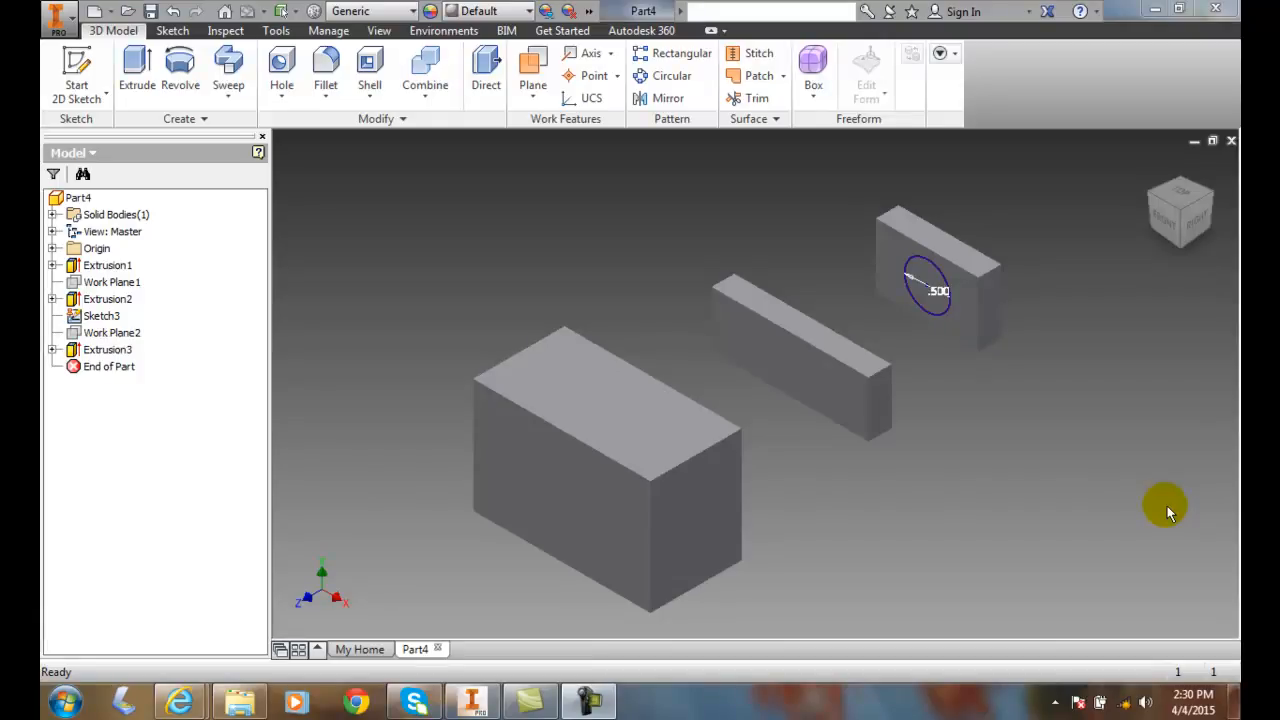
{"action": "mouse_move", "coordinate": [1072, 318]}
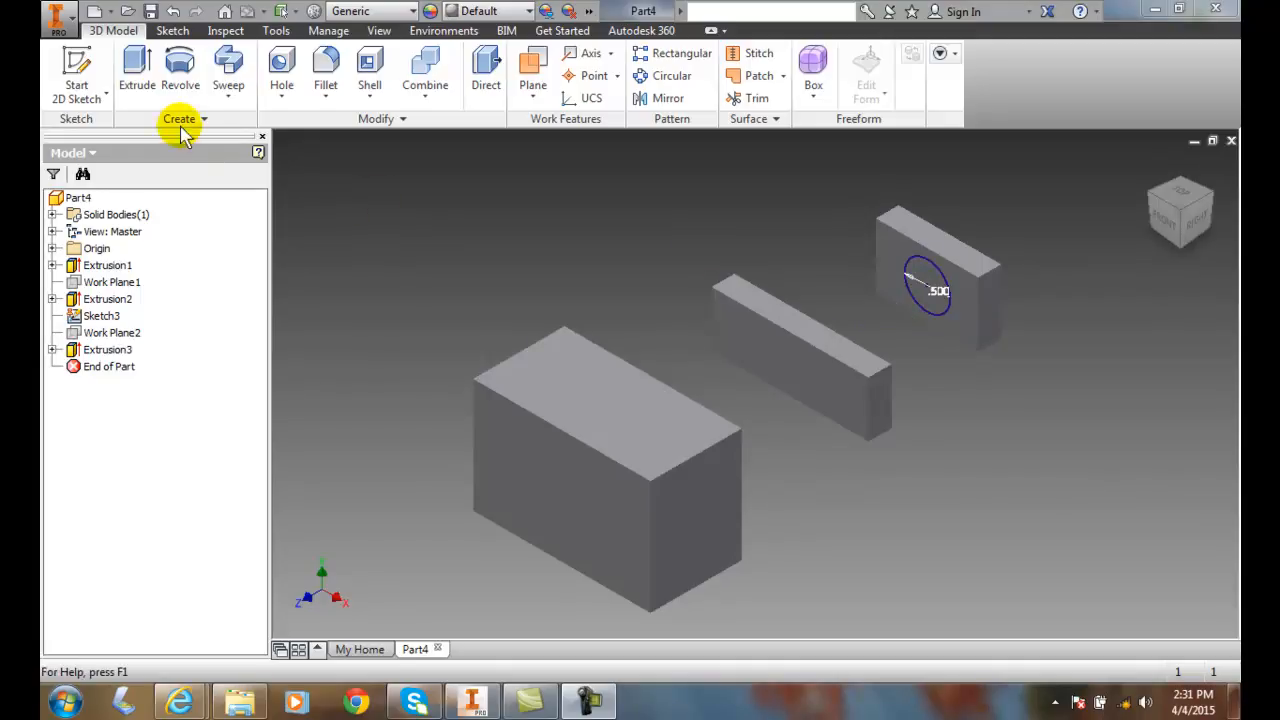
Start an Extrude on the circle sketch, profile picked automatically, distance 0.25 shown
{"action": "left_click", "coordinate": [136, 70]}
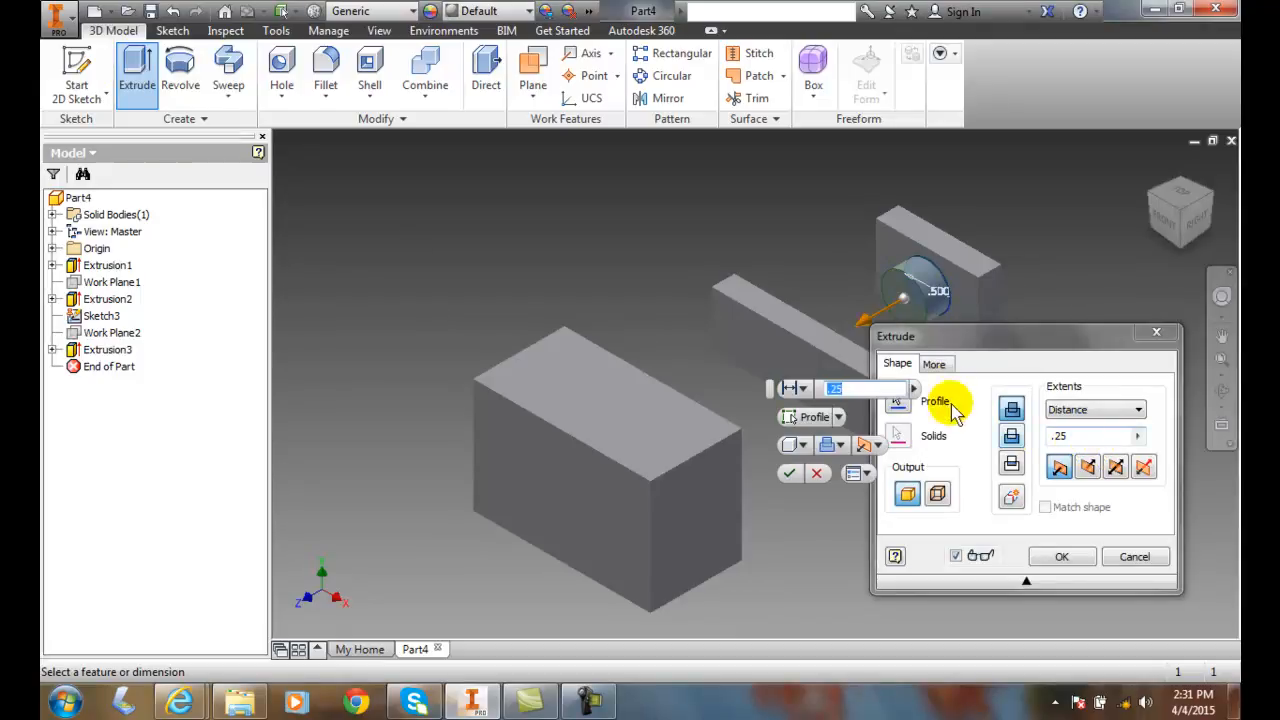
{"action": "mouse_move", "coordinate": [670, 410]}
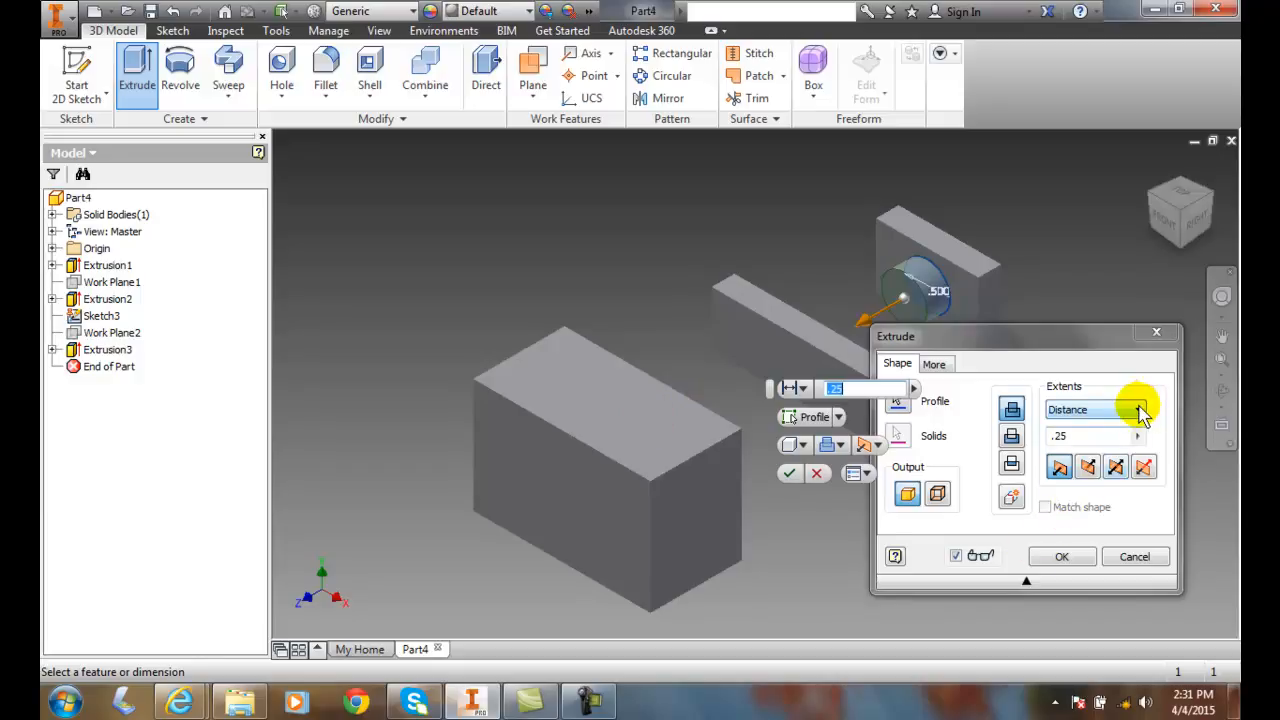
Extrude the circle with the All extent, creating Extrusion4 as a cylinder through the blocks
{"action": "left_click", "coordinate": [1138, 408]}
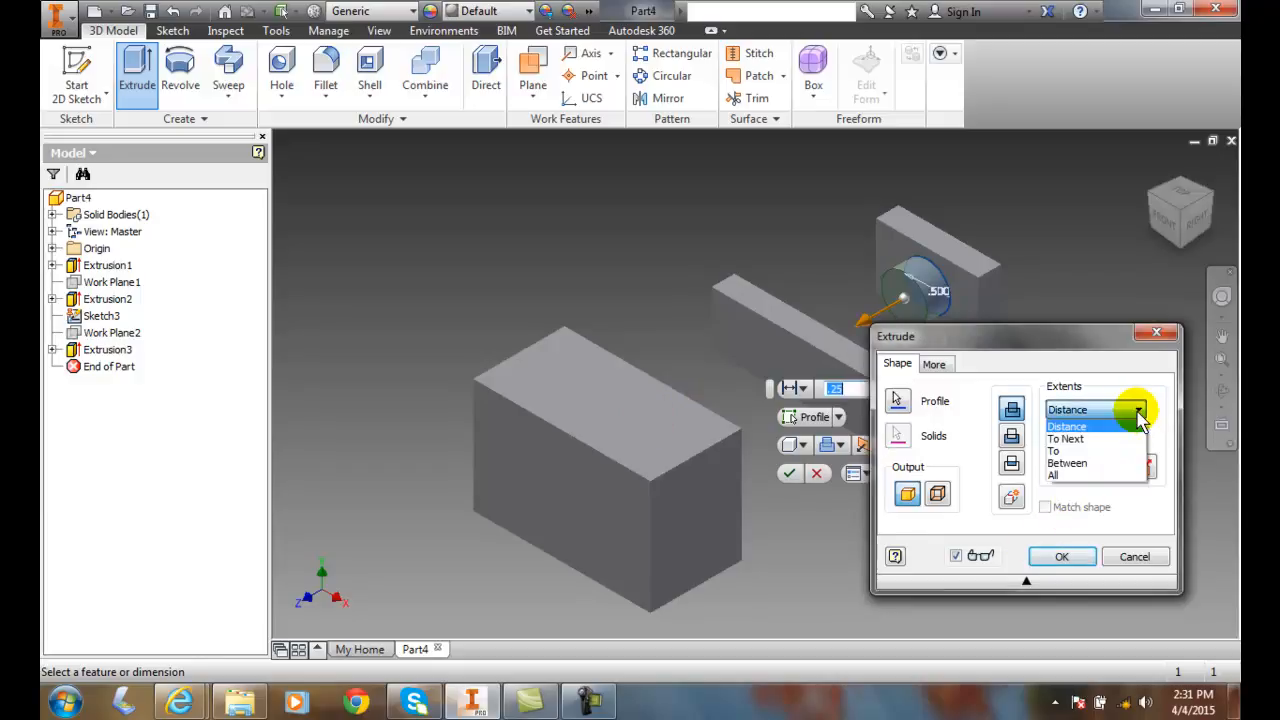
{"action": "mouse_move", "coordinate": [1084, 452]}
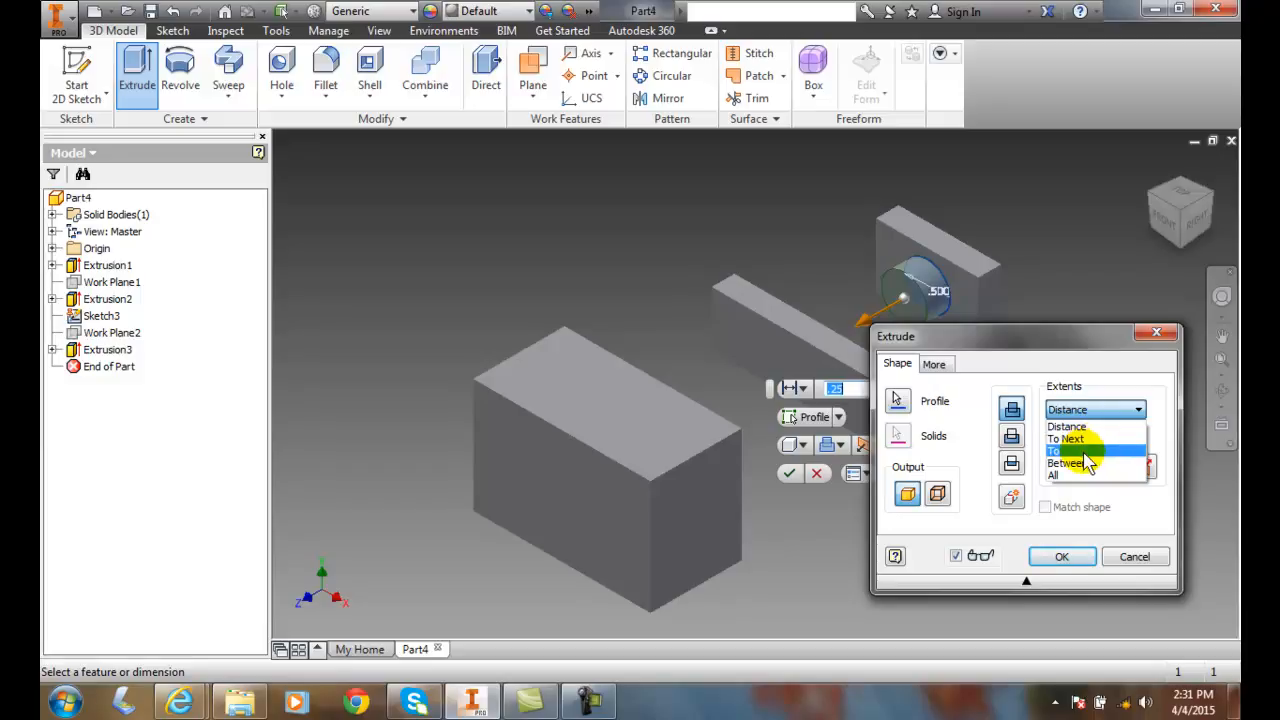
{"action": "mouse_move", "coordinate": [1080, 490]}
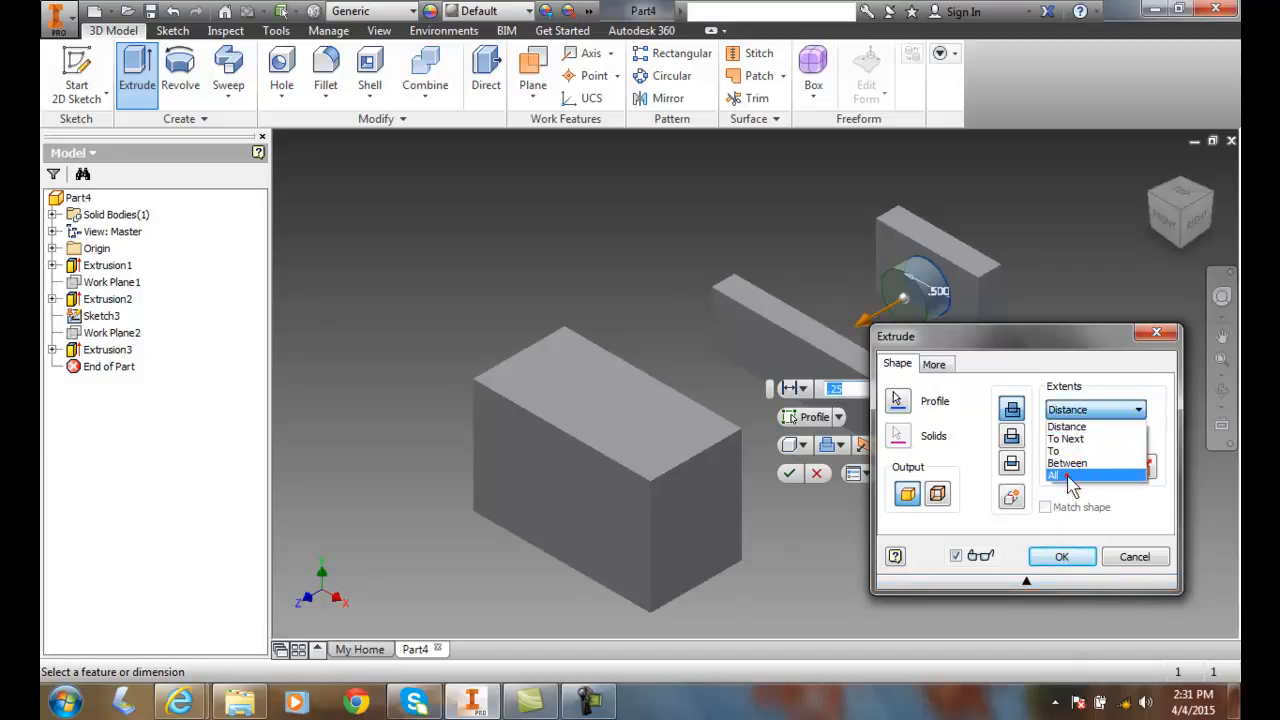
{"action": "left_click", "coordinate": [1056, 476]}
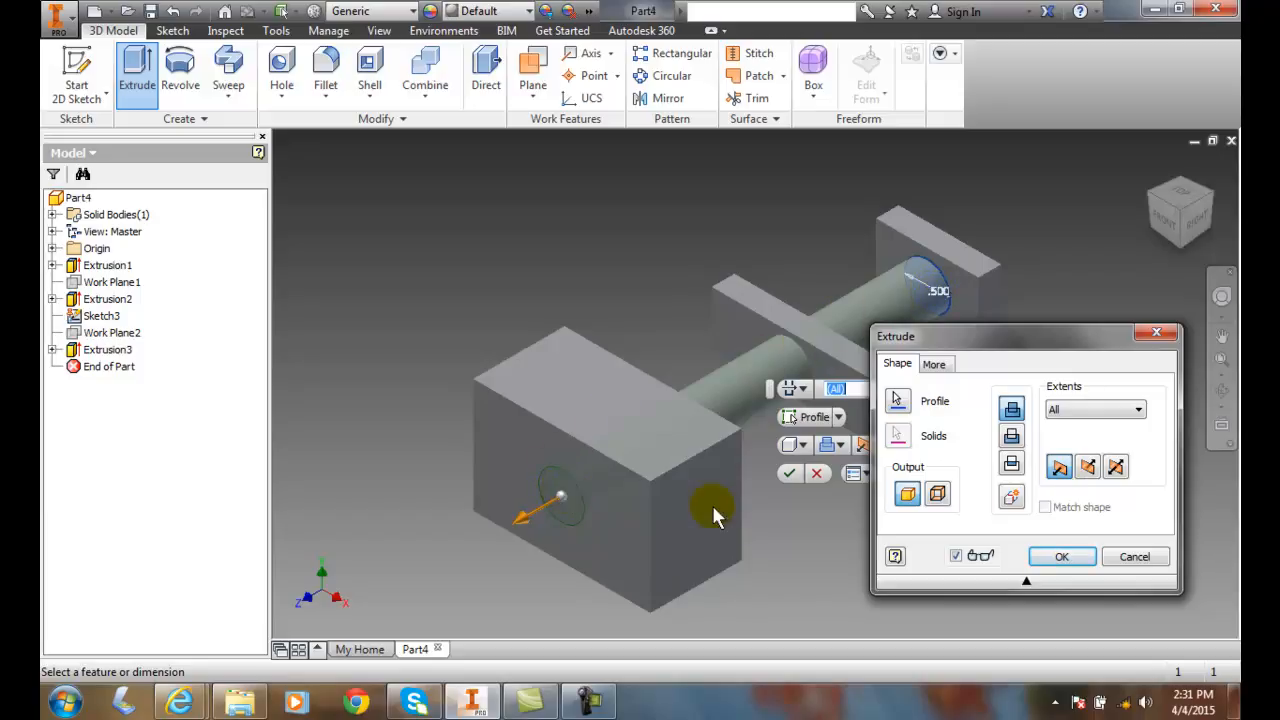
{"action": "left_click", "coordinate": [1062, 556]}
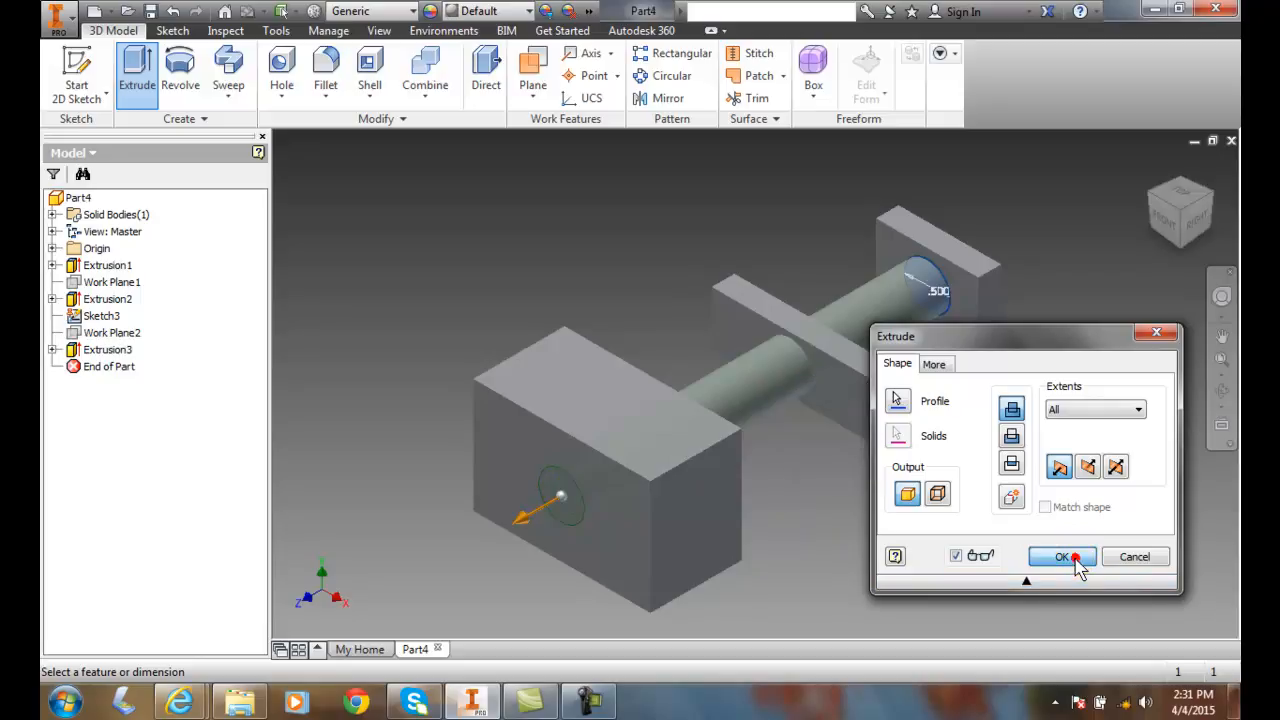
{"action": "left_click", "coordinate": [1062, 556]}
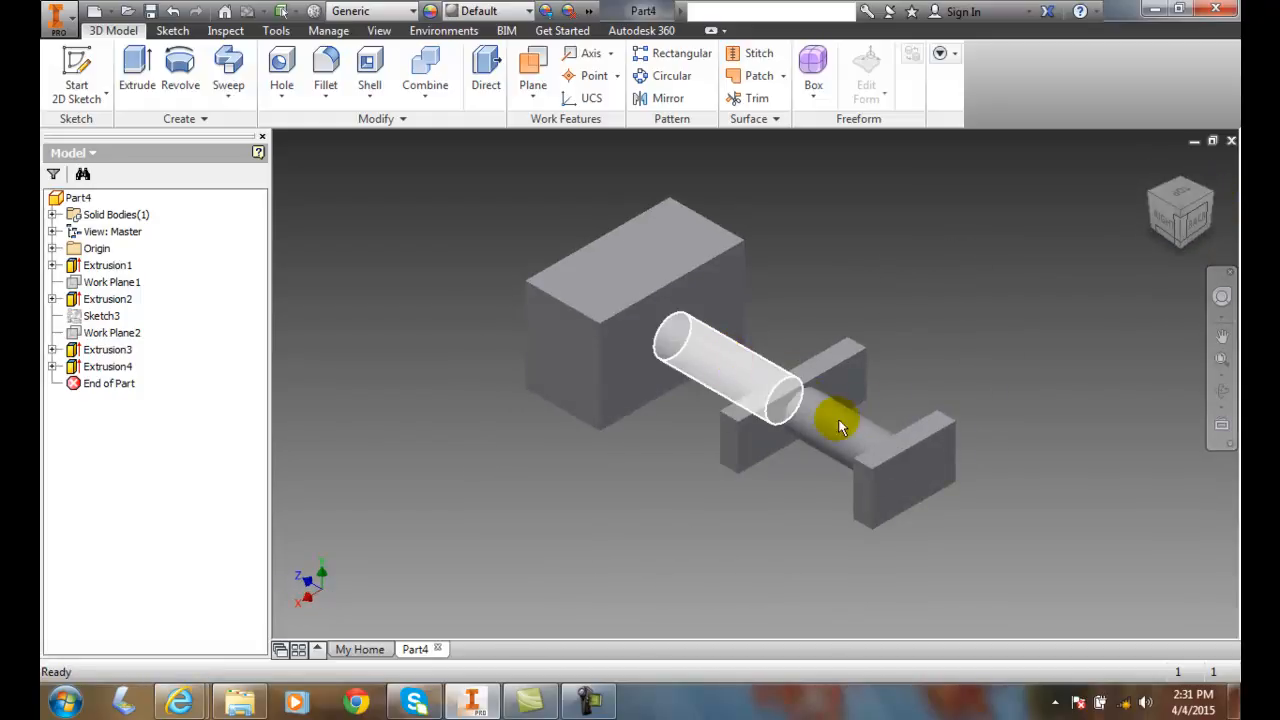
{"action": "mouse_move", "coordinate": [716, 356]}
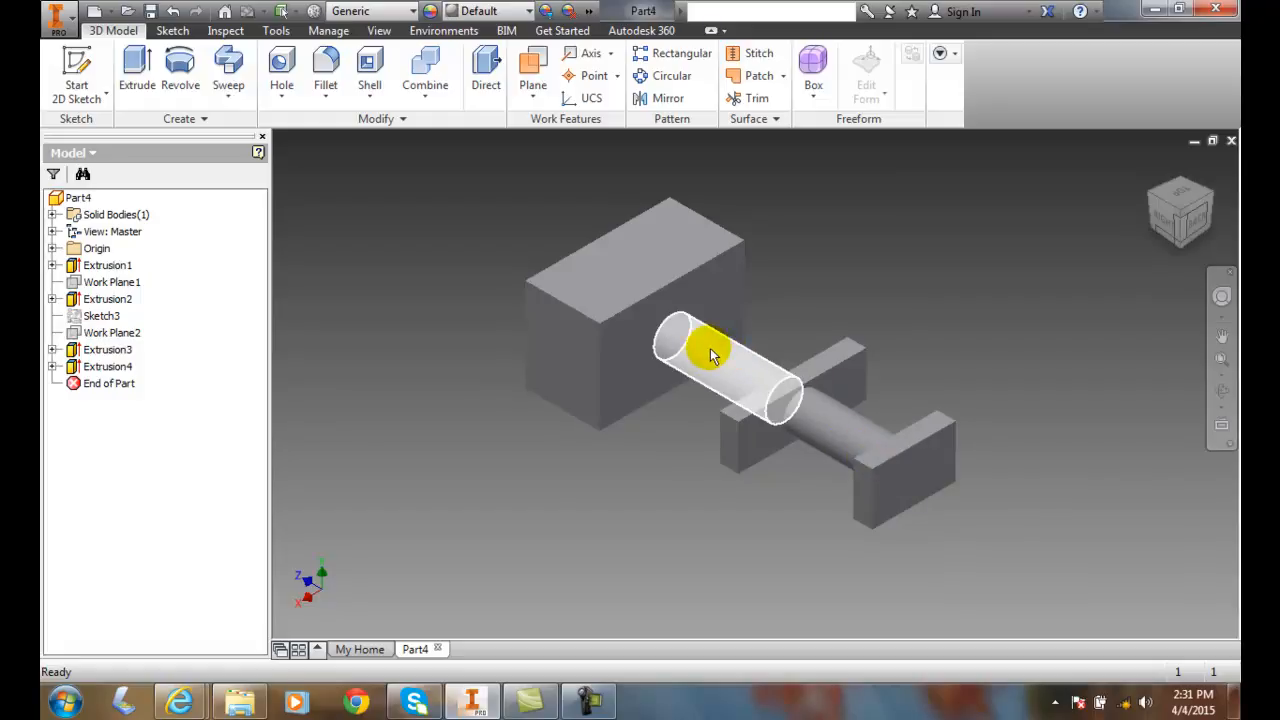